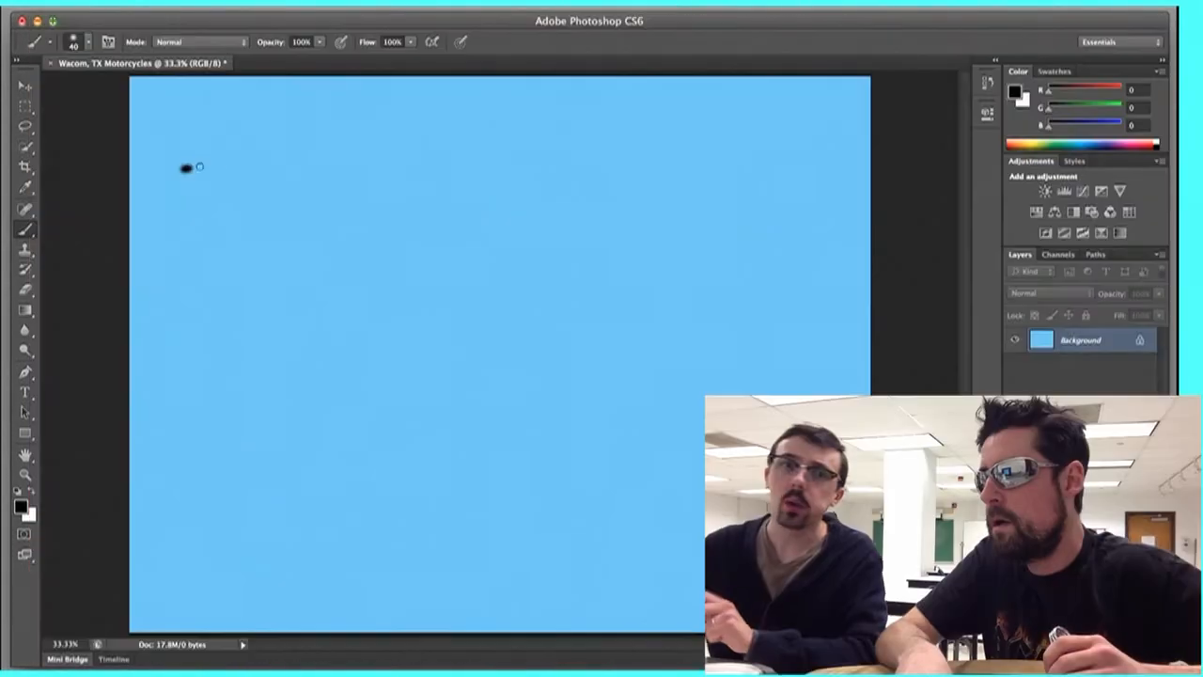
# Step: Sweep a size-40 black brush stroke down, across the bottom and up into a U-shaped handlebar
pyautogui.moveTo(188, 168); pyautogui.dragTo(290, 371)
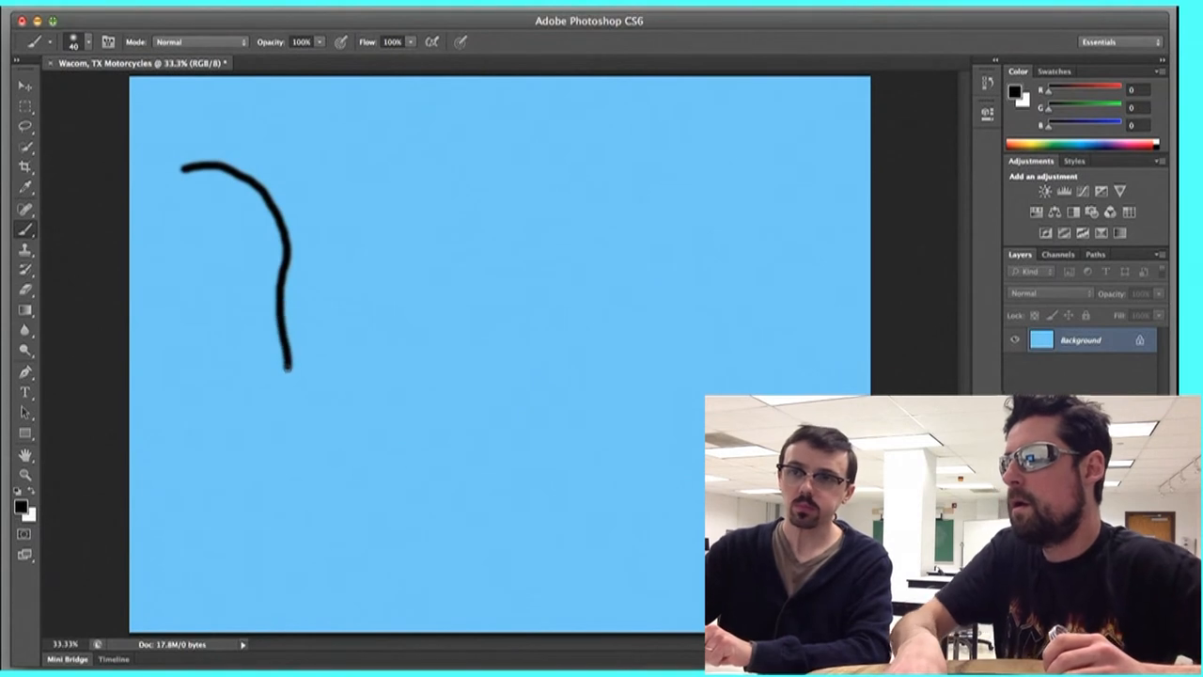
pyautogui.moveTo(291, 366); pyautogui.dragTo(503, 557)
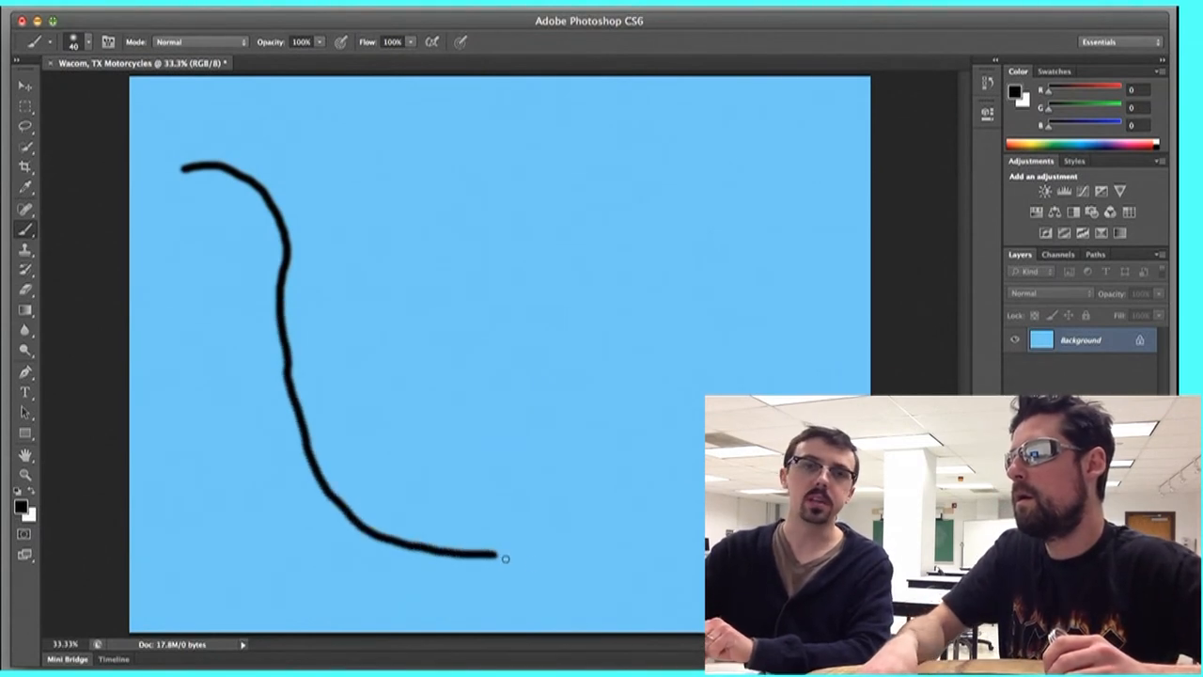
pyautogui.moveTo(503, 556); pyautogui.dragTo(607, 574)
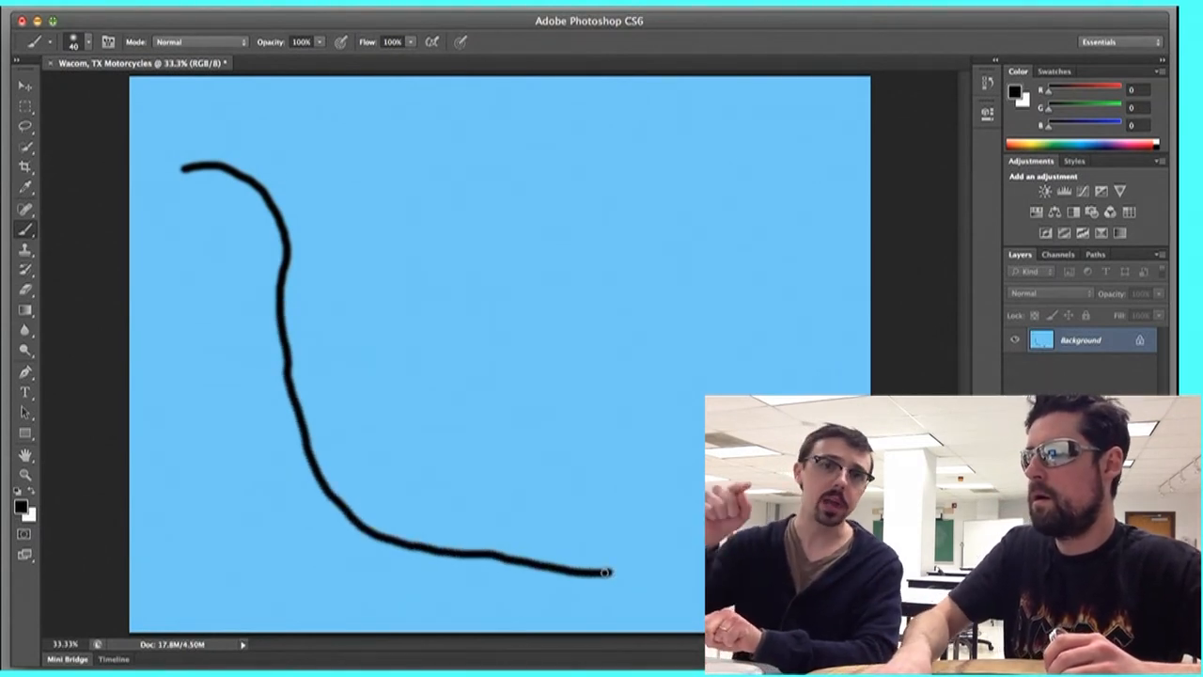
pyautogui.moveTo(606, 574); pyautogui.dragTo(695, 301)
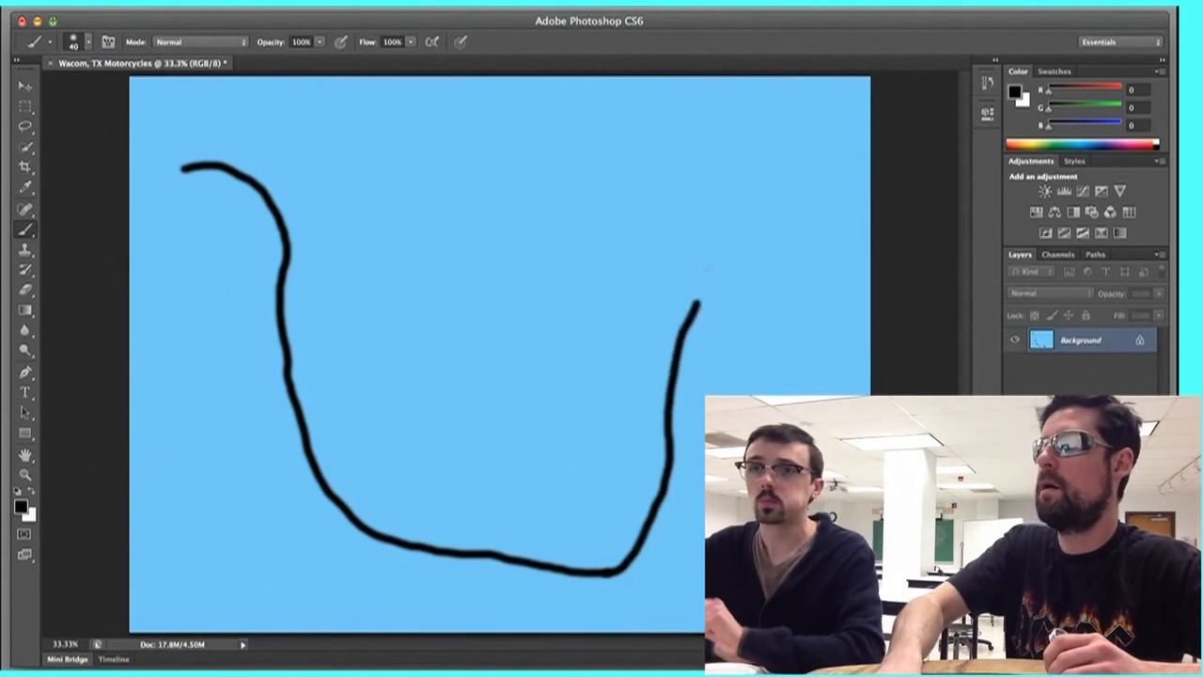
pyautogui.moveTo(700, 301); pyautogui.dragTo(817, 202)
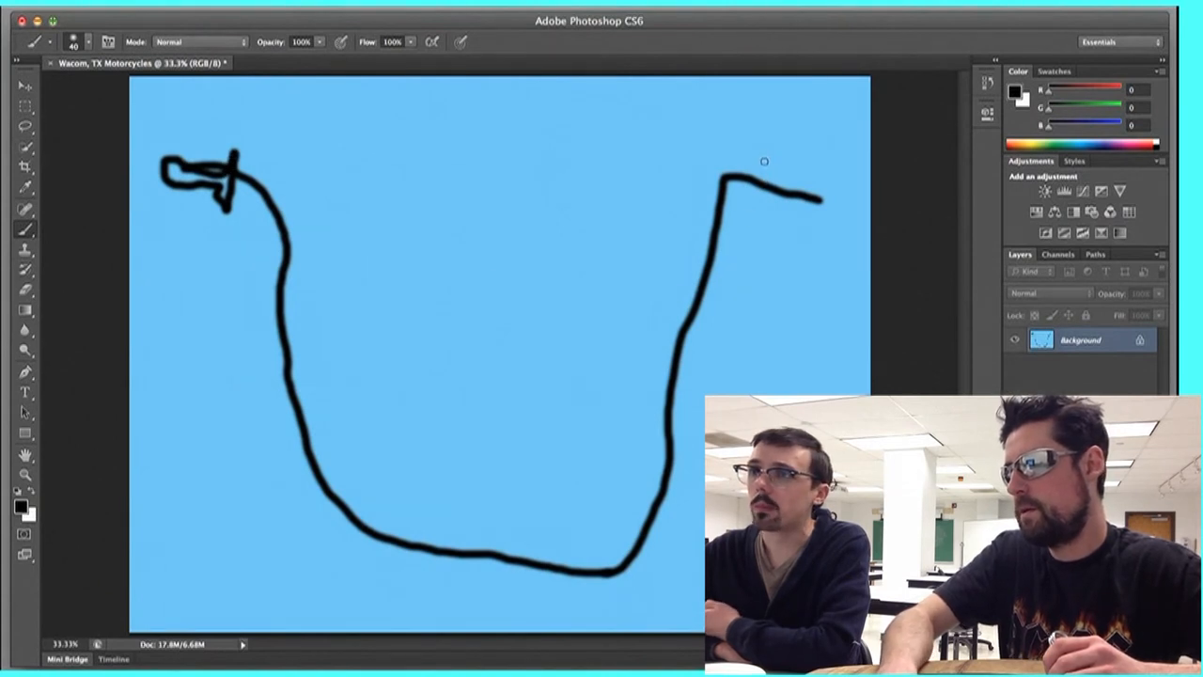
# Step: Add the right grip, a doubled inner bar outline and a grilled mount below the curve
pyautogui.moveTo(761, 165); pyautogui.dragTo(817, 197)
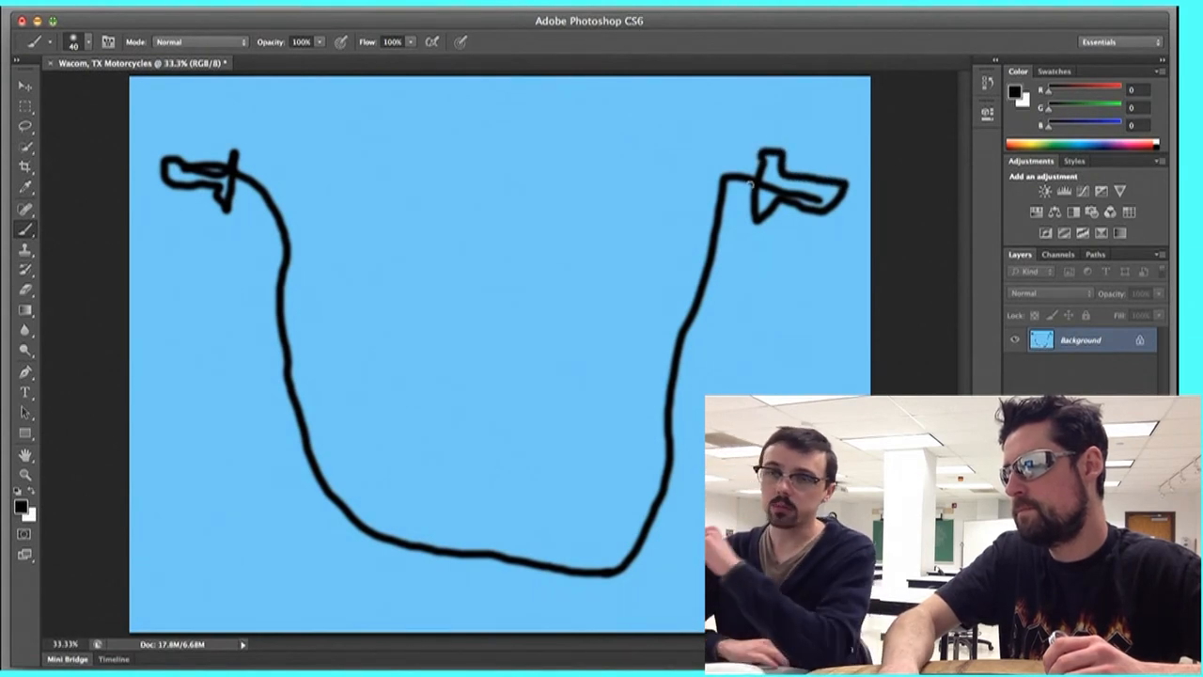
pyautogui.moveTo(747, 183); pyautogui.dragTo(714, 273)
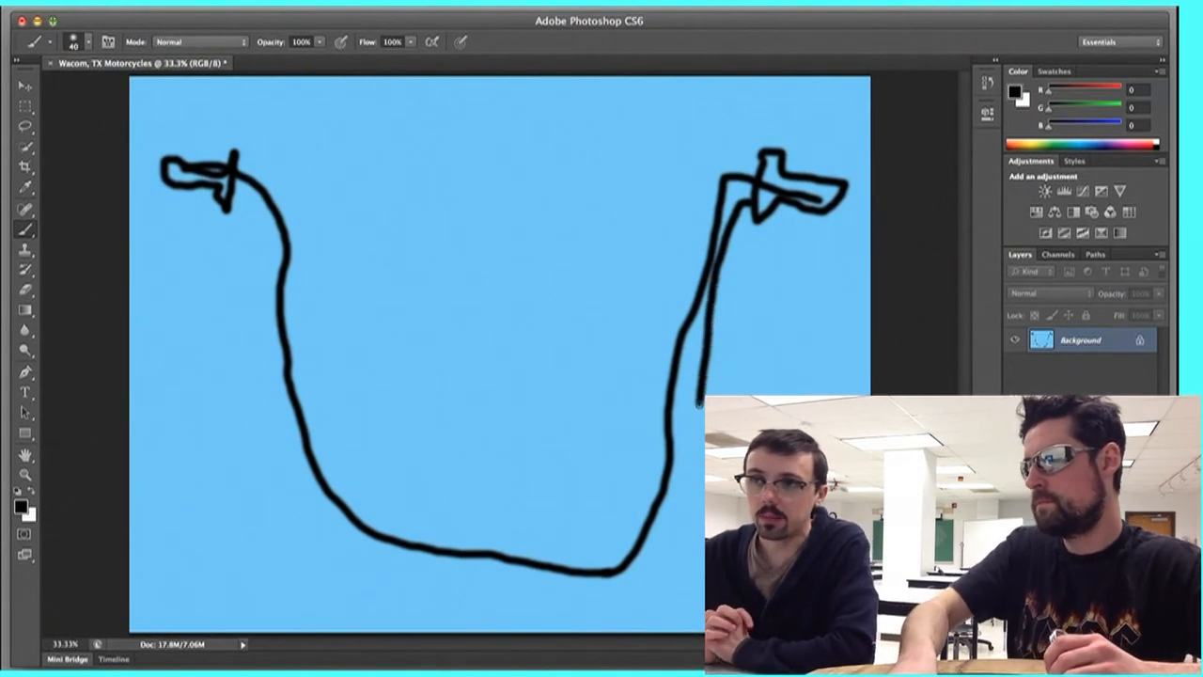
pyautogui.moveTo(700, 394); pyautogui.dragTo(634, 579)
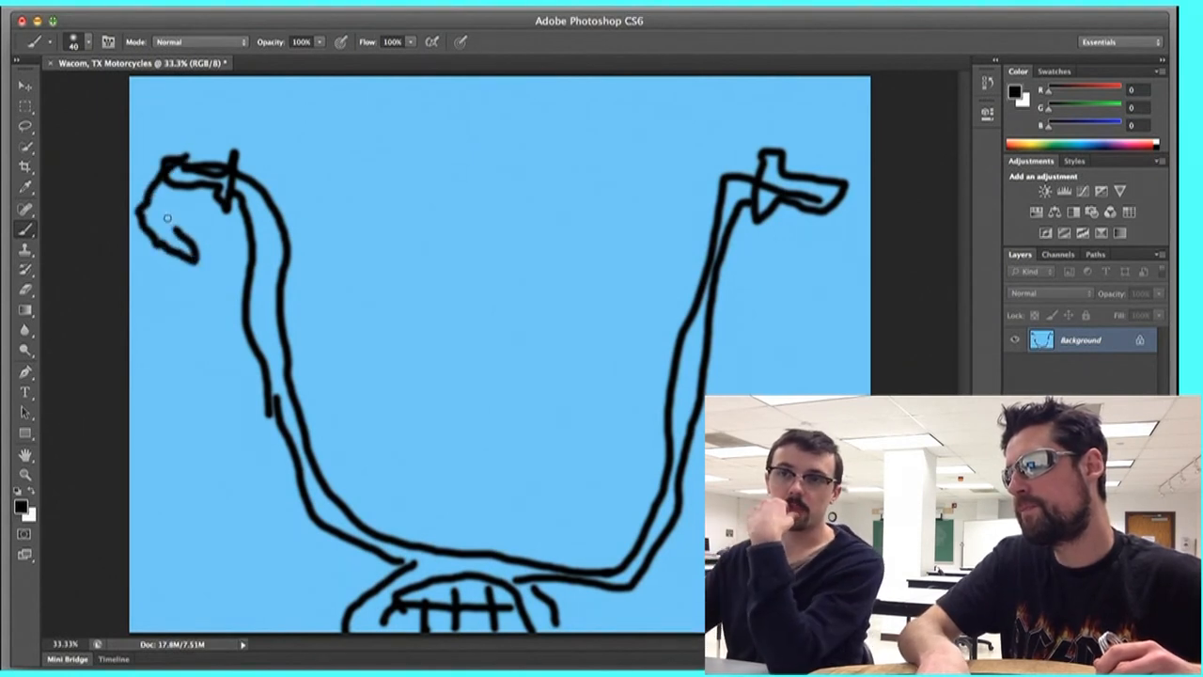
# Step: Scribble fingers over the left and right grips and draw arm strokes curving toward the centre
pyautogui.moveTo(169, 217); pyautogui.dragTo(197, 231)
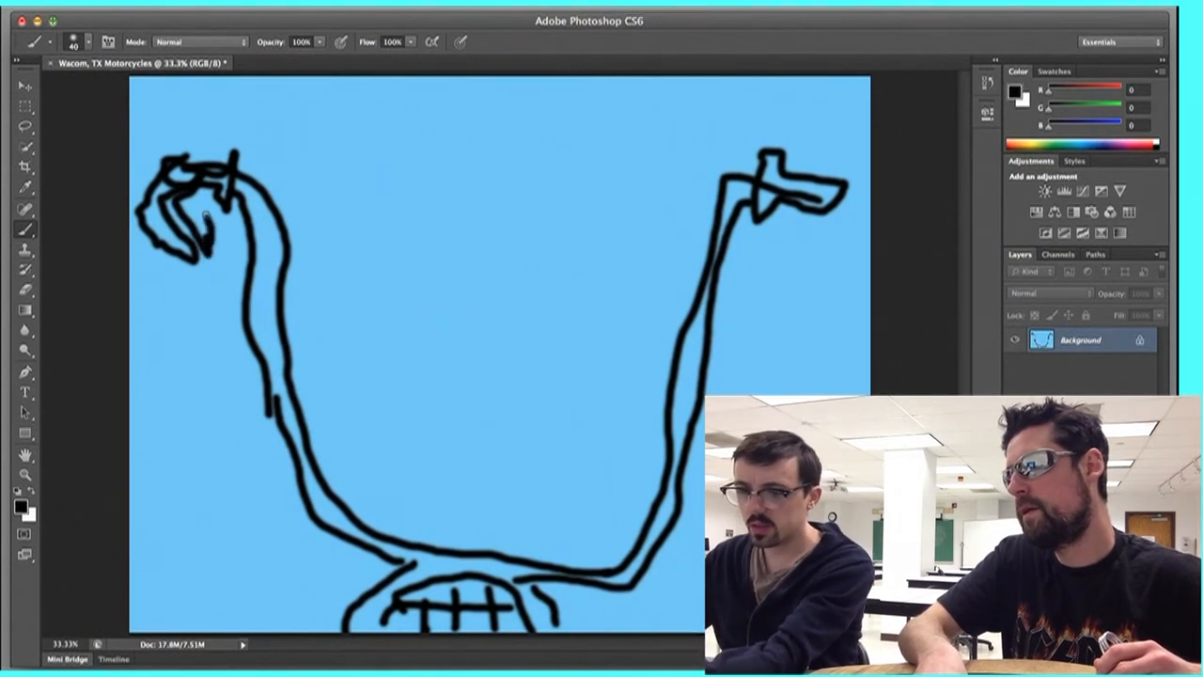
pyautogui.moveTo(202, 188); pyautogui.dragTo(216, 245)
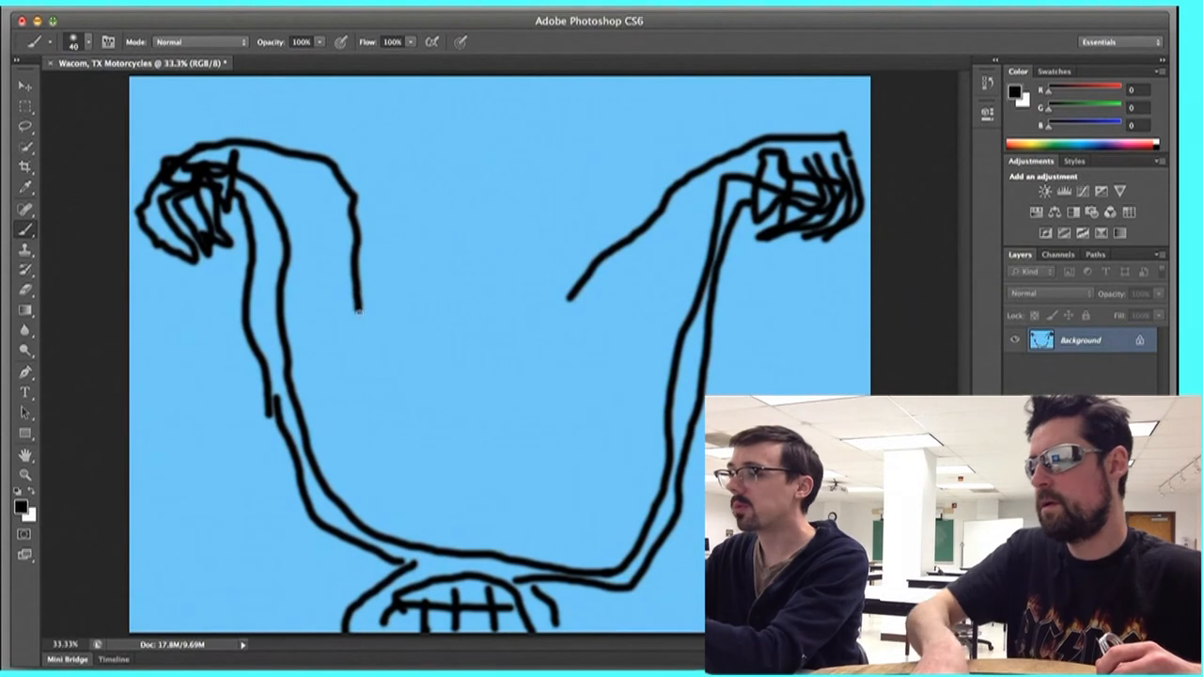
pyautogui.moveTo(292, 235); pyautogui.dragTo(367, 348)
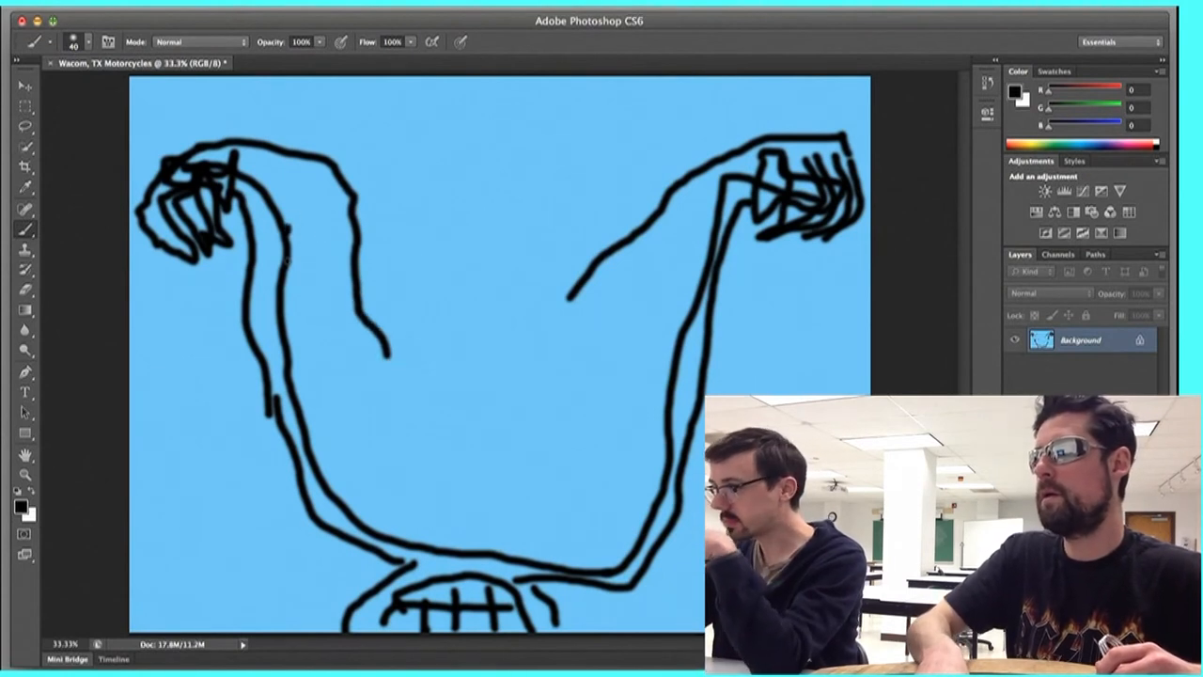
pyautogui.moveTo(292, 240); pyautogui.dragTo(344, 413)
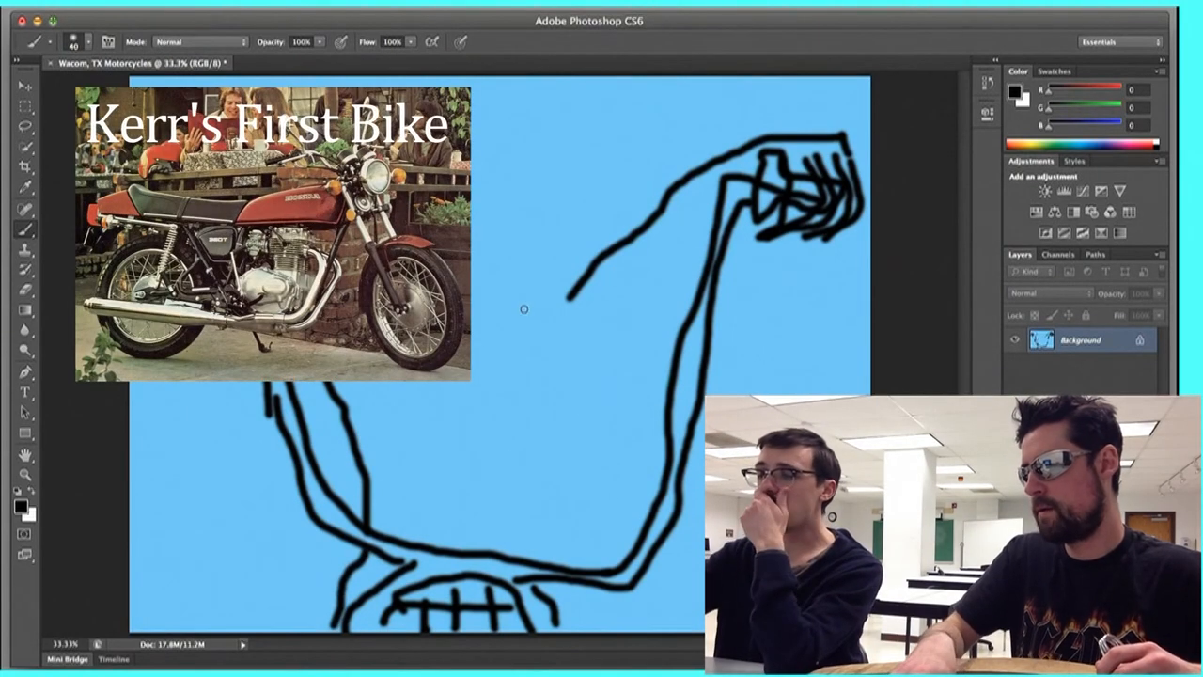
# Step: Brush the torso sides below the arms and a peaked head outline joining them
pyautogui.moveTo(575, 301); pyautogui.dragTo(576, 362)
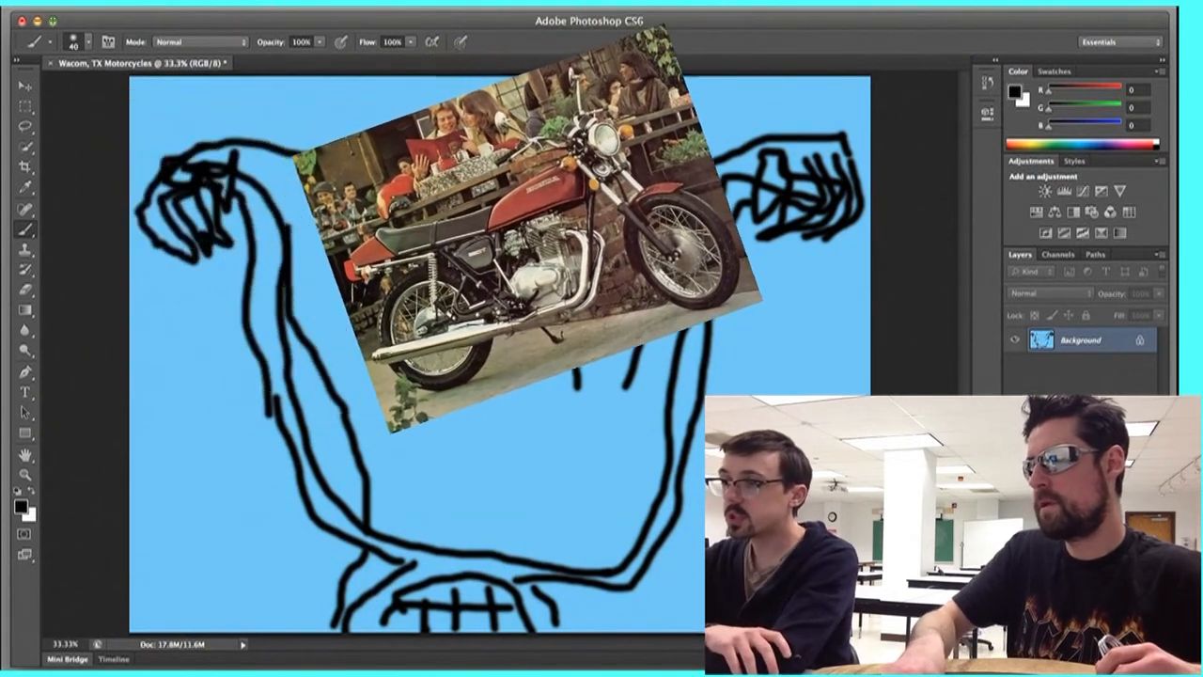
pyautogui.moveTo(517, 235); pyautogui.dragTo(1015, 188)
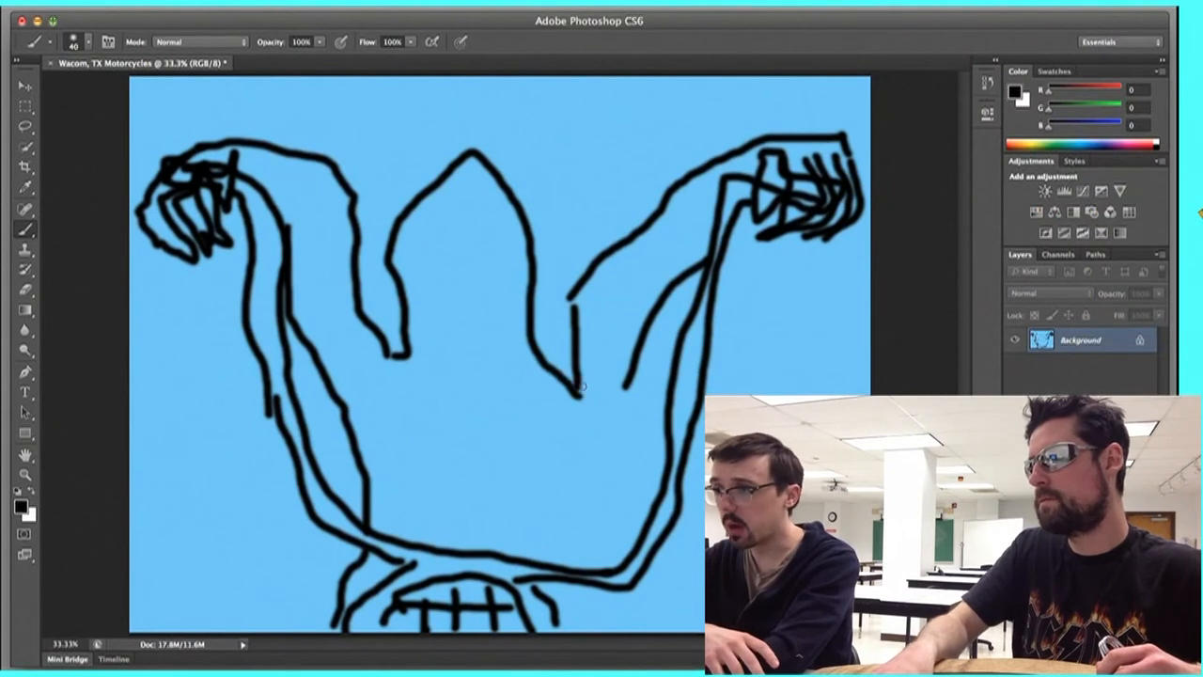
# Step: Draw long hair strands, two eyes, a nose, an open mouth, a moustache and a long beard
pyautogui.moveTo(451, 202); pyautogui.dragTo(389, 311)
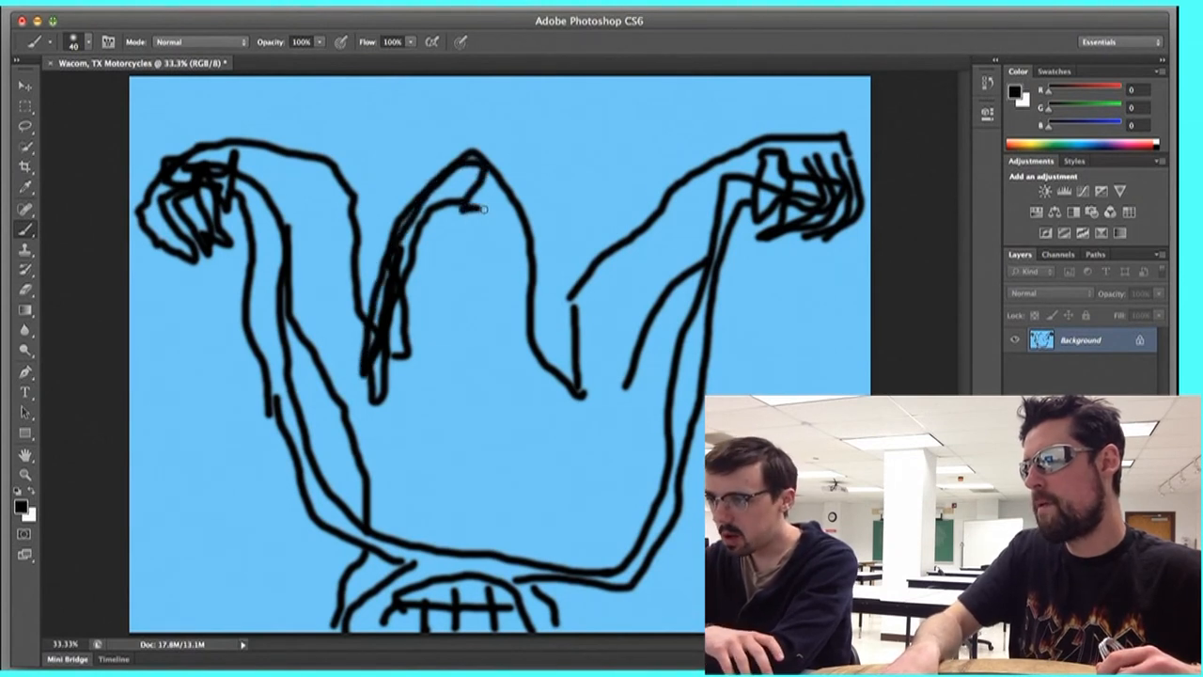
pyautogui.moveTo(479, 207); pyautogui.dragTo(541, 395)
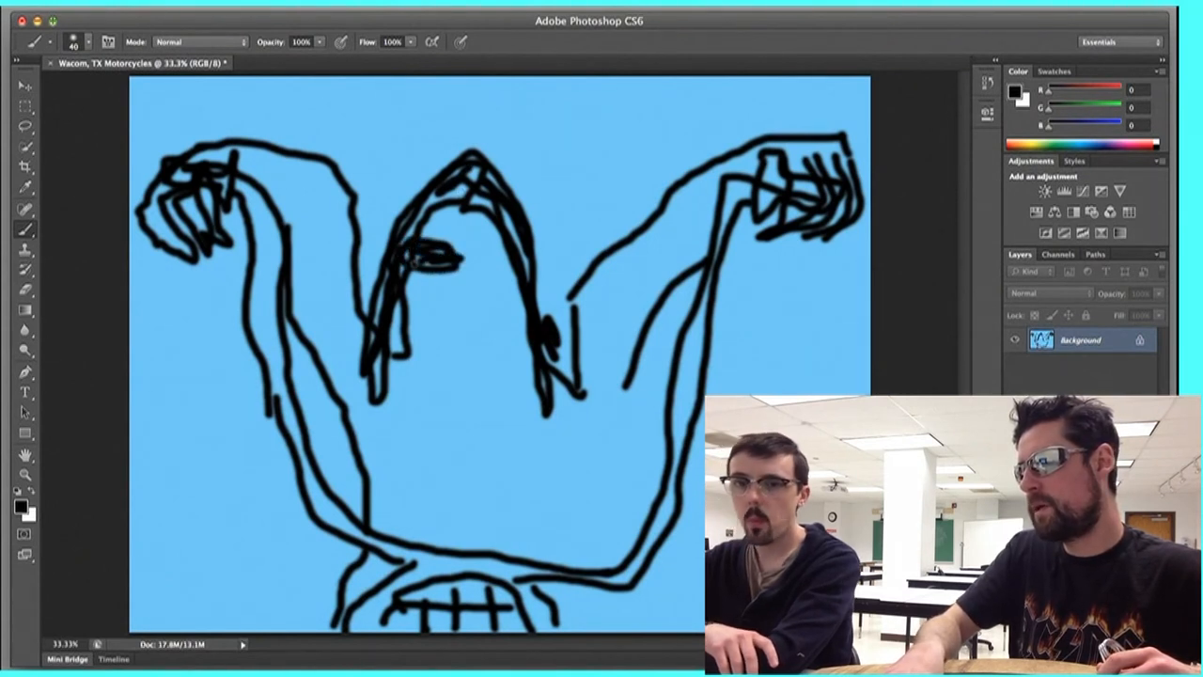
pyautogui.click(489, 254)
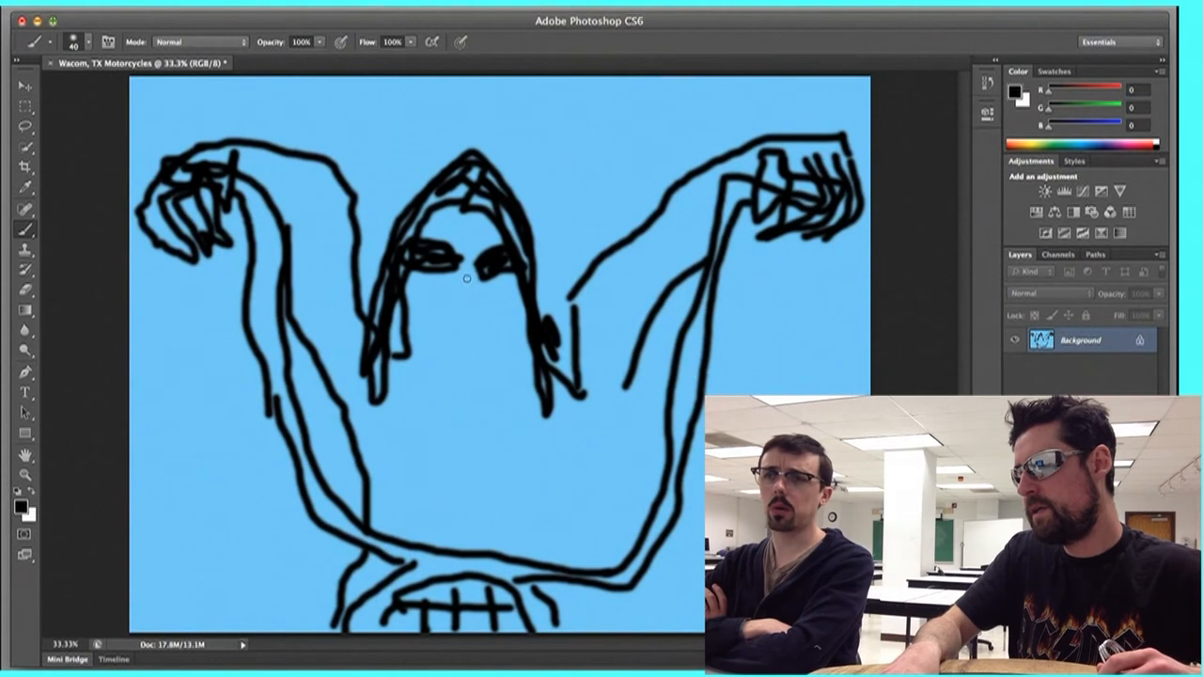
pyautogui.moveTo(466, 277); pyautogui.dragTo(470, 301)
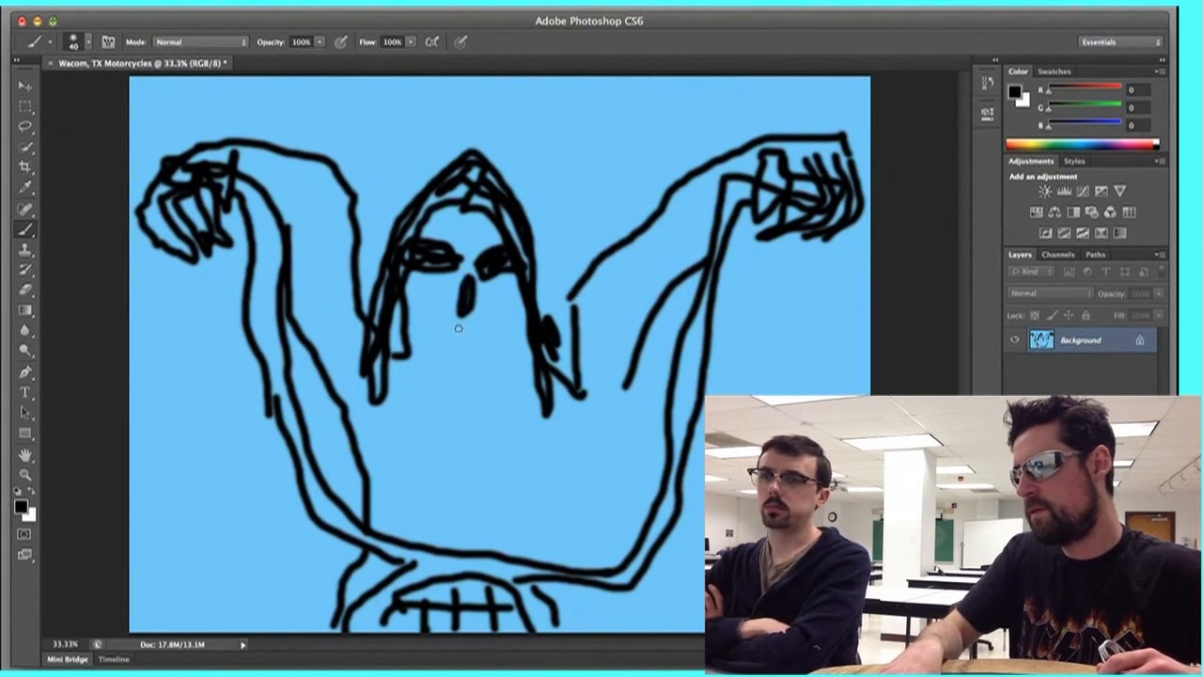
pyautogui.moveTo(461, 329); pyautogui.dragTo(358, 395)
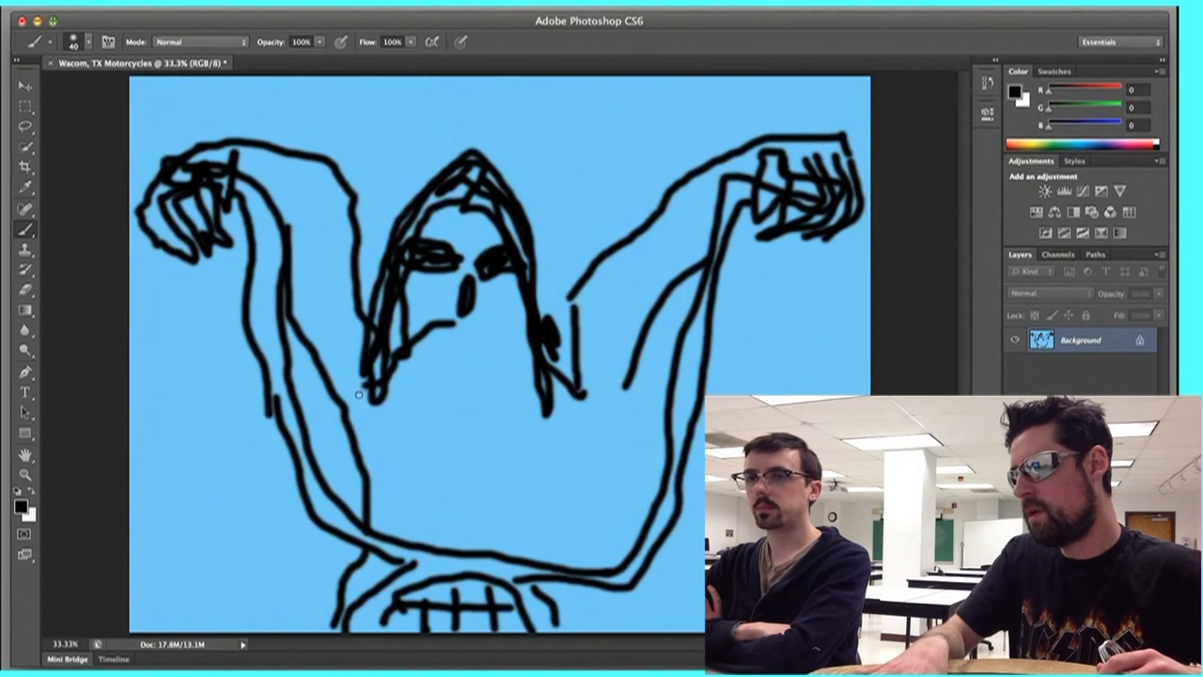
pyautogui.moveTo(357, 394); pyautogui.dragTo(498, 341)
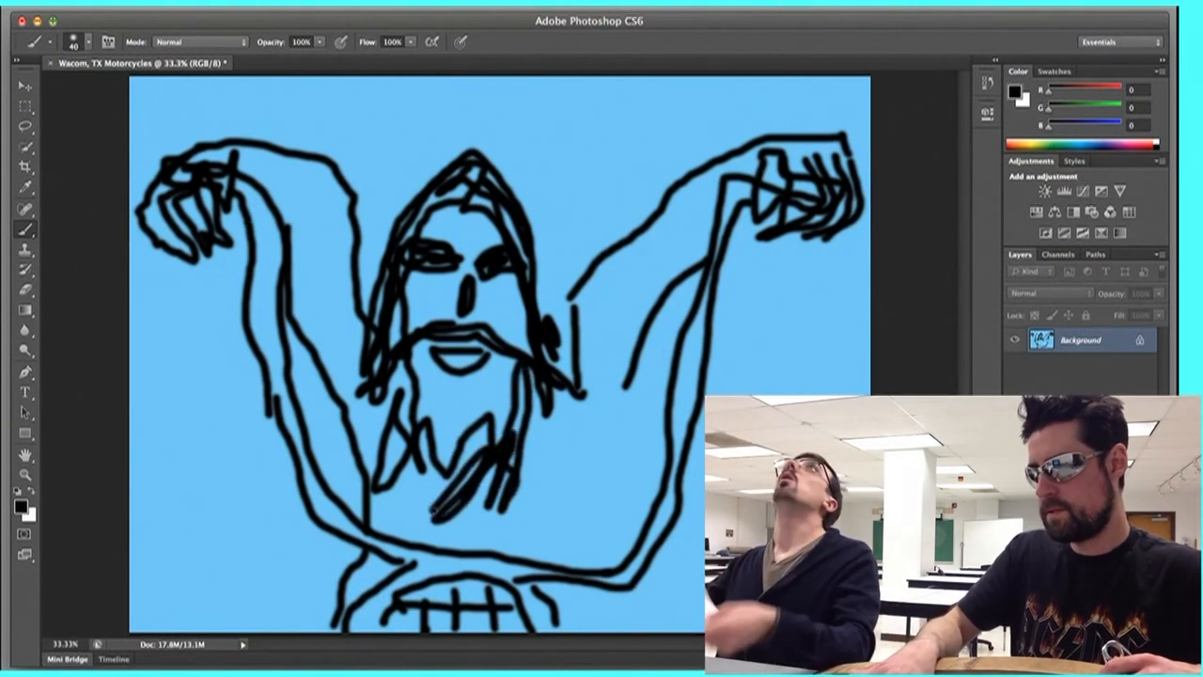
# Step: Scribble dense strands over the beard so it reaches down the chest
pyautogui.moveTo(442, 395); pyautogui.dragTo(461, 508)
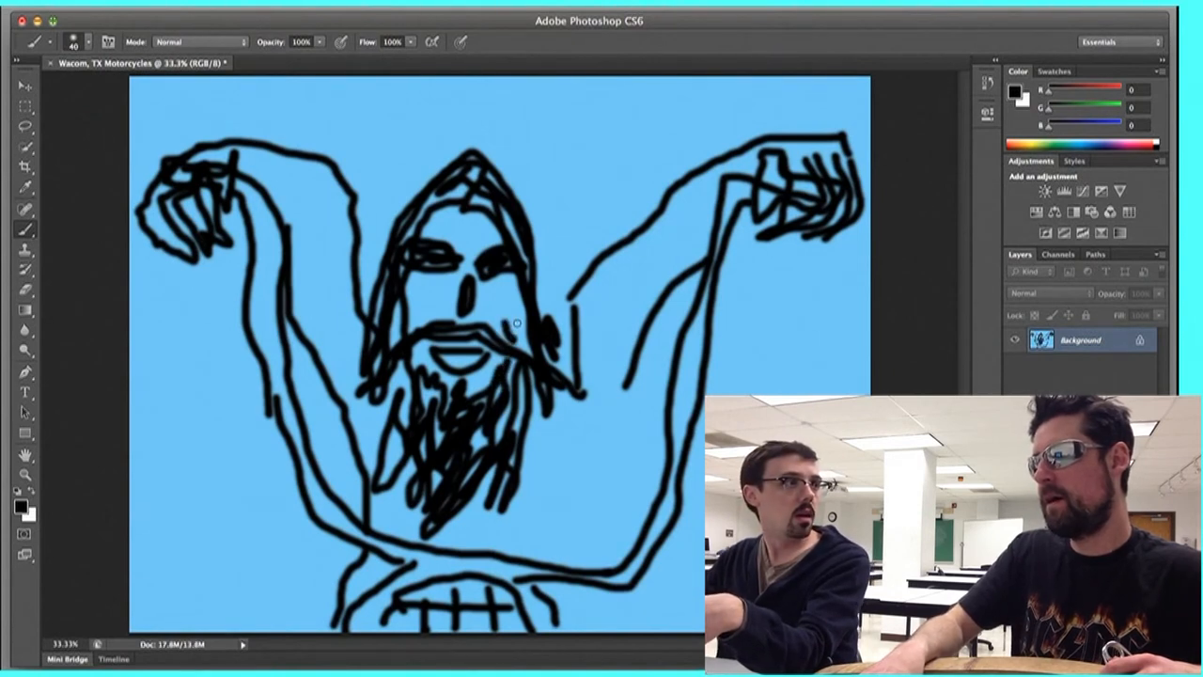
pyautogui.moveTo(428, 302)
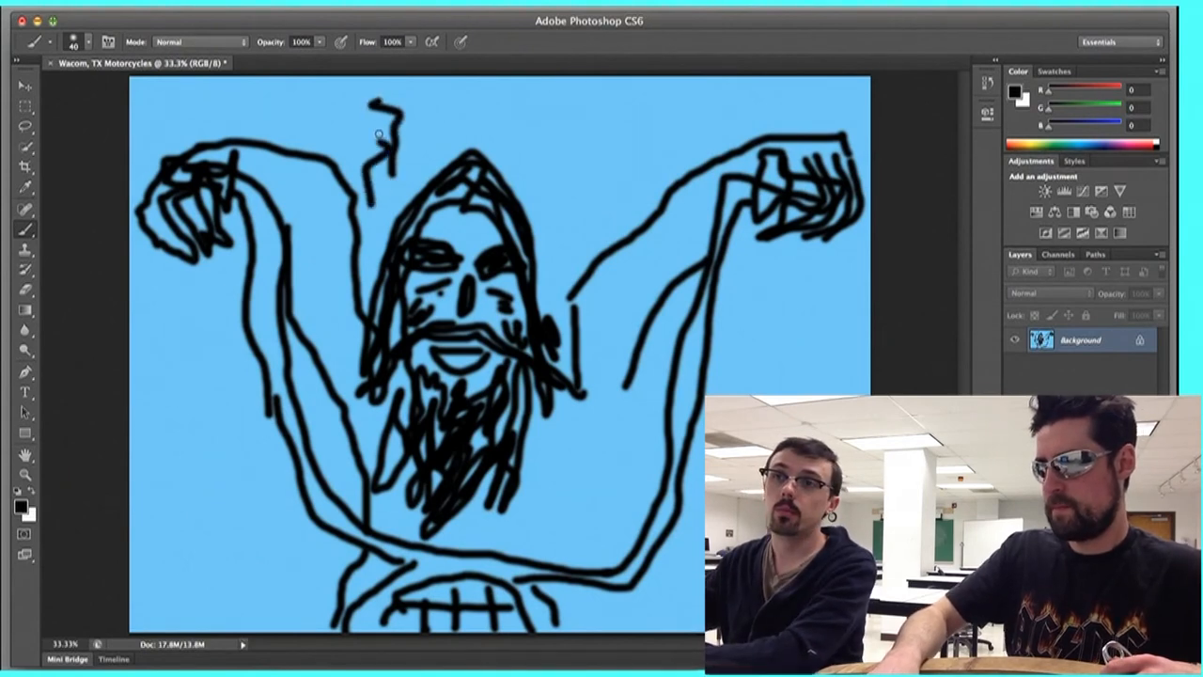
# Step: Add wavy vertical lines above the head and short marks along the right arm
pyautogui.moveTo(541, 122); pyautogui.dragTo(549, 188)
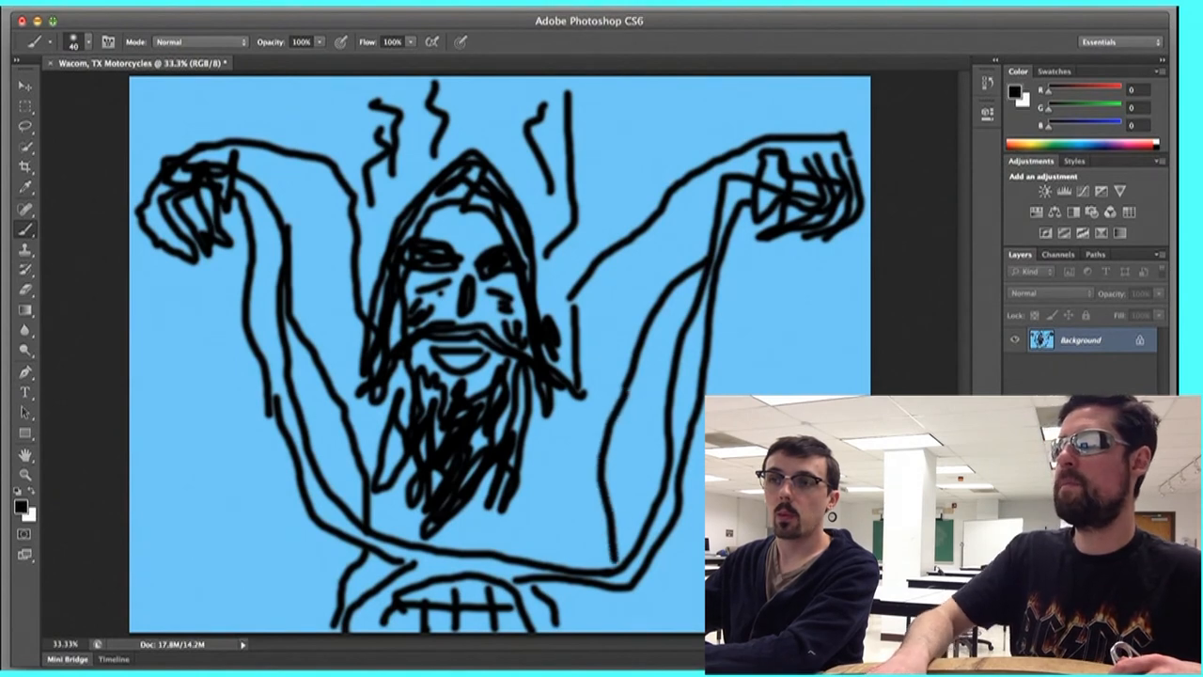
pyautogui.moveTo(686, 170); pyautogui.dragTo(658, 216)
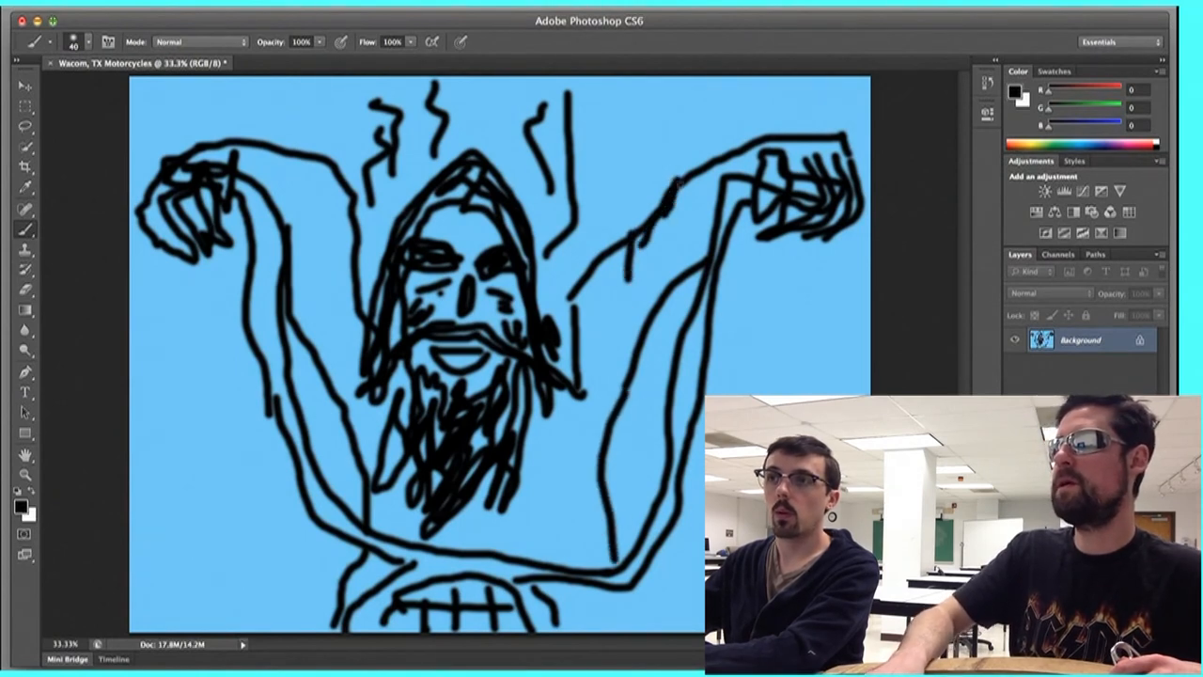